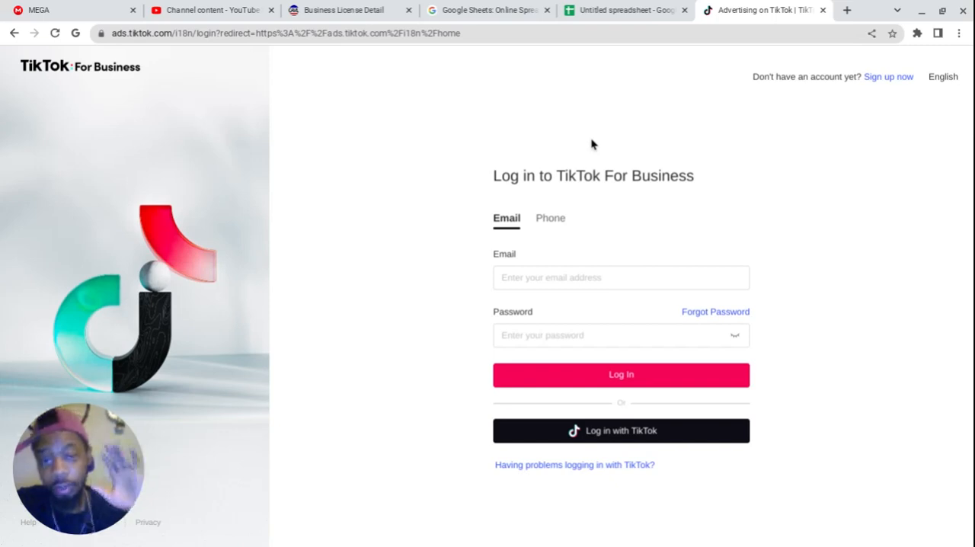
Open a new blank browser tab beside the TikTok For Business login page.
left_click(847, 10)
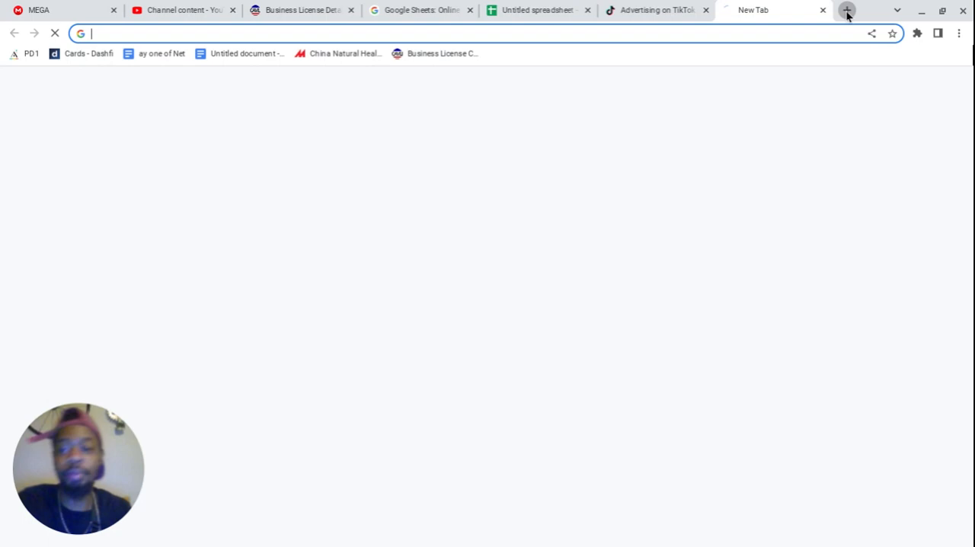
Search 'google docs' from the address bar to reach the Google Docs home page.
type("google docs")
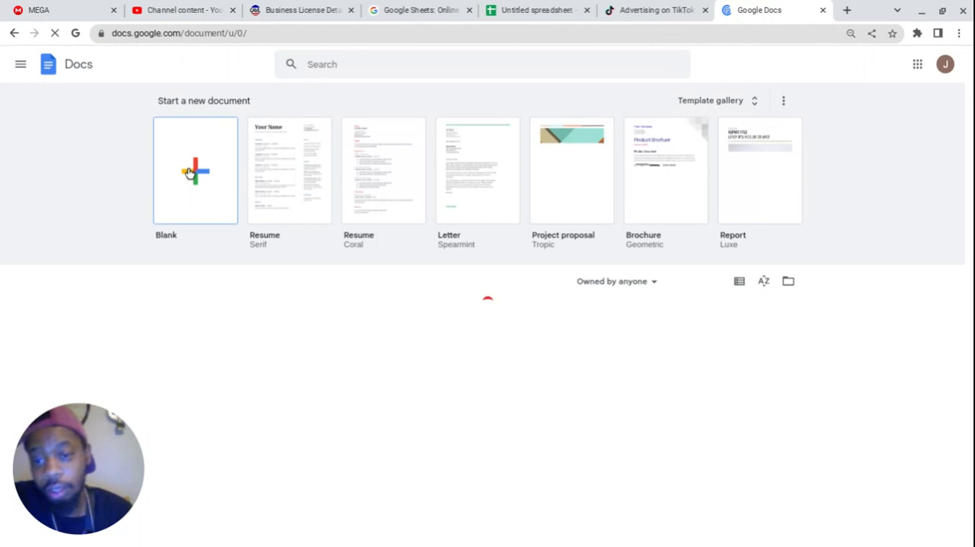
Create an untitled document from the Blank template.
left_click(195, 170)
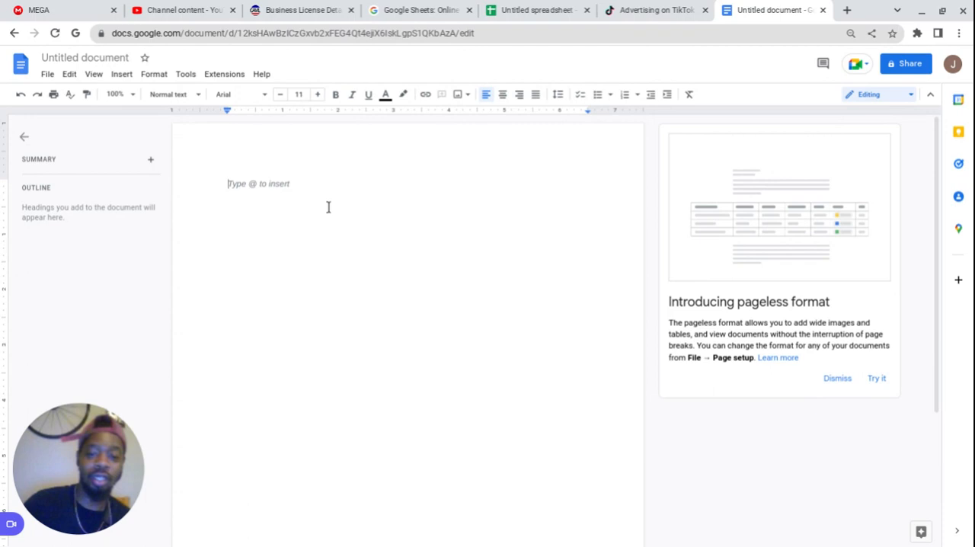
Type 'Verizon wireless' and 'Admit' on separate lines, ending with a new line.
type("Verizon wireless")
type("Admit")
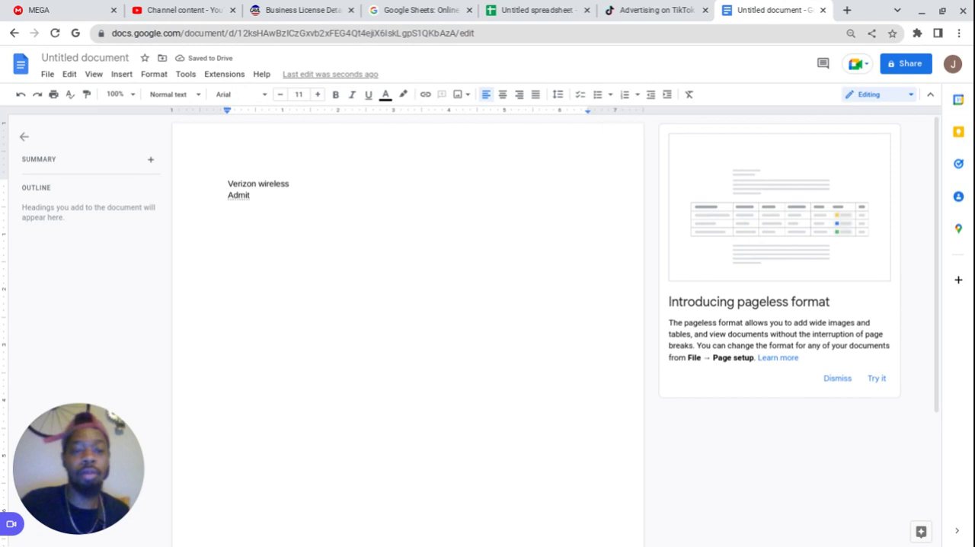
key("enter")
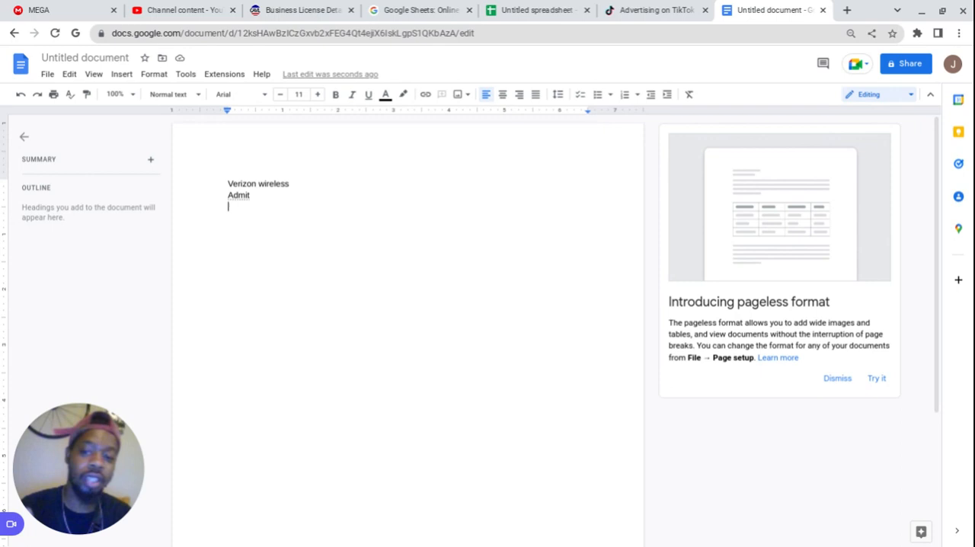
Type 'Boost' on the line below 'Admit'.
type("Boost")
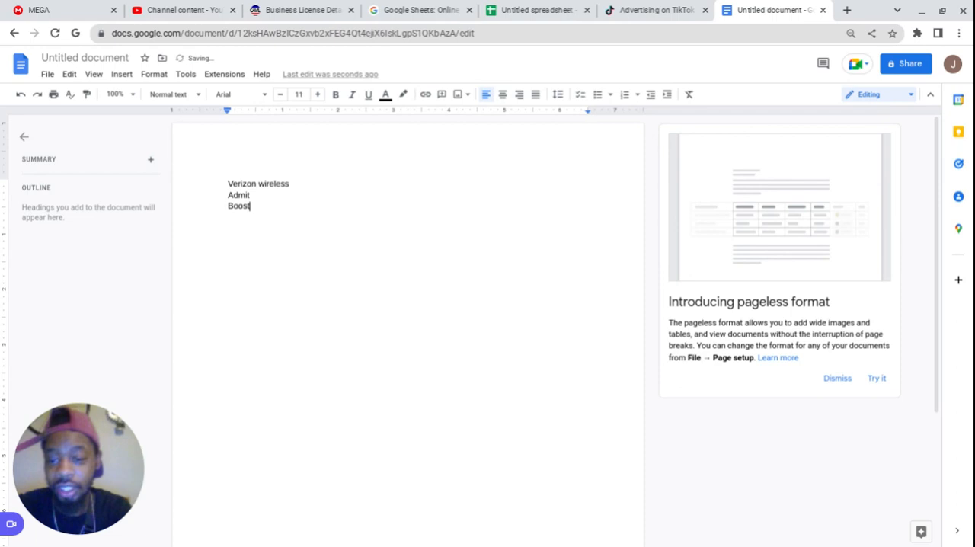